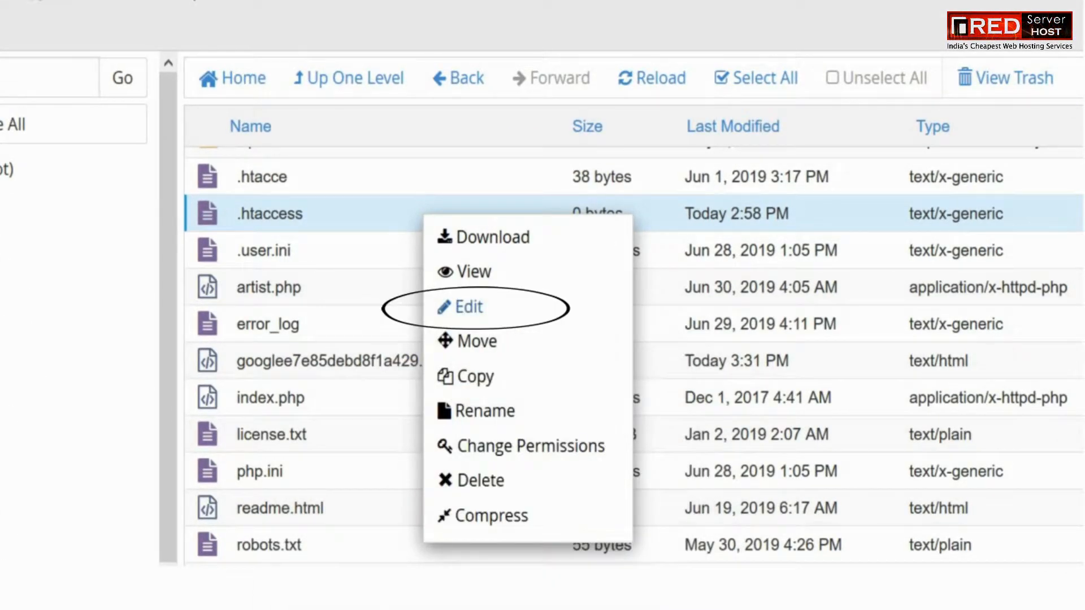
Step: Open the empty .htaccess file in the code editor
{"action": "left_click", "coordinate": [470, 306]}
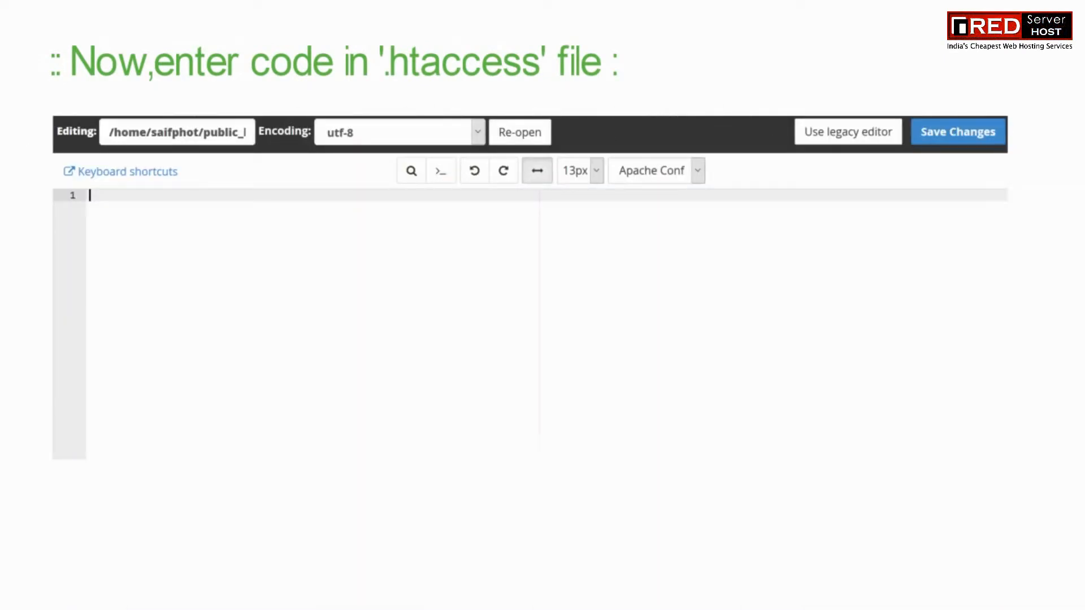
Step: Add the line 'ErrorDocument 404 /errors/404.html' to .htaccess
{"action": "type", "text": "ErrorDocument 404 /errors/404.html"}
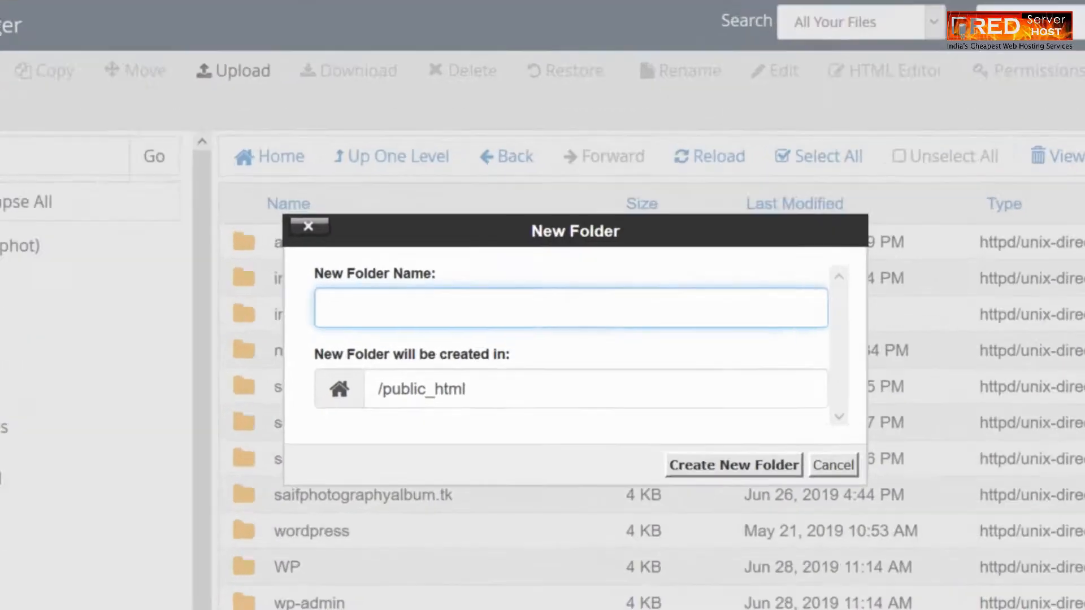
Step: Create the 'errors' folder and open its 404.html in the visual HTML editor
{"action": "type", "text": "errors"}
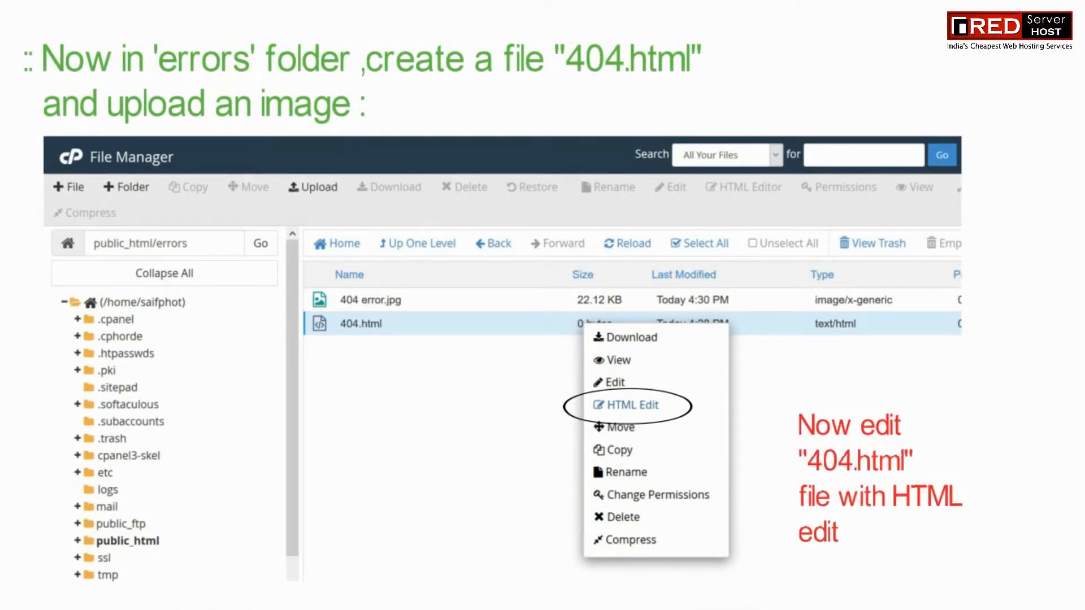
{"action": "left_click", "coordinate": [630, 405]}
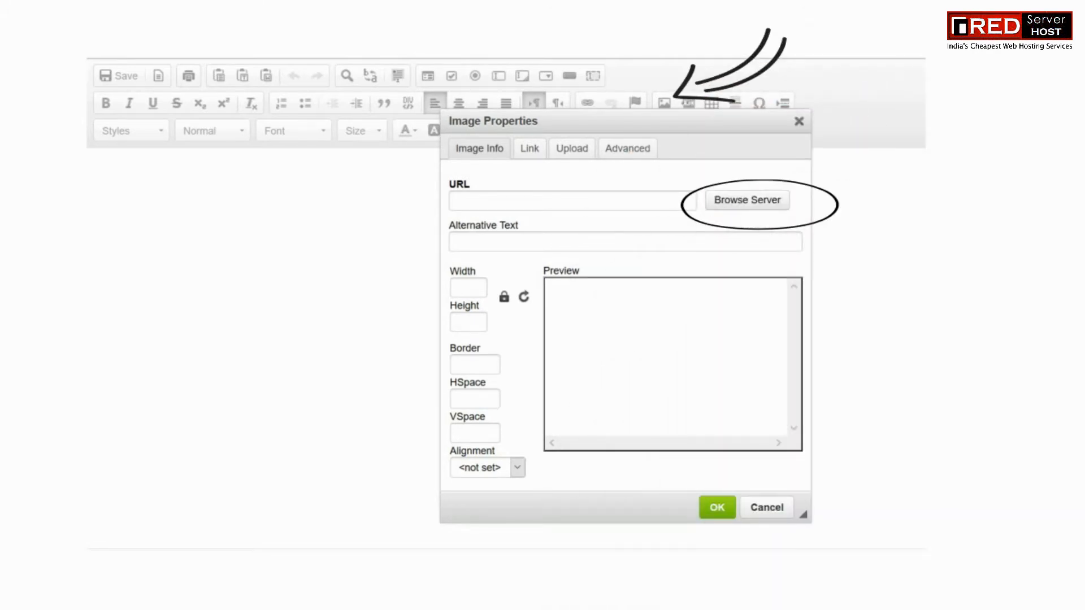
Step: Browse the server files from Image Properties to pick 404 error.jpg
{"action": "left_click", "coordinate": [746, 200]}
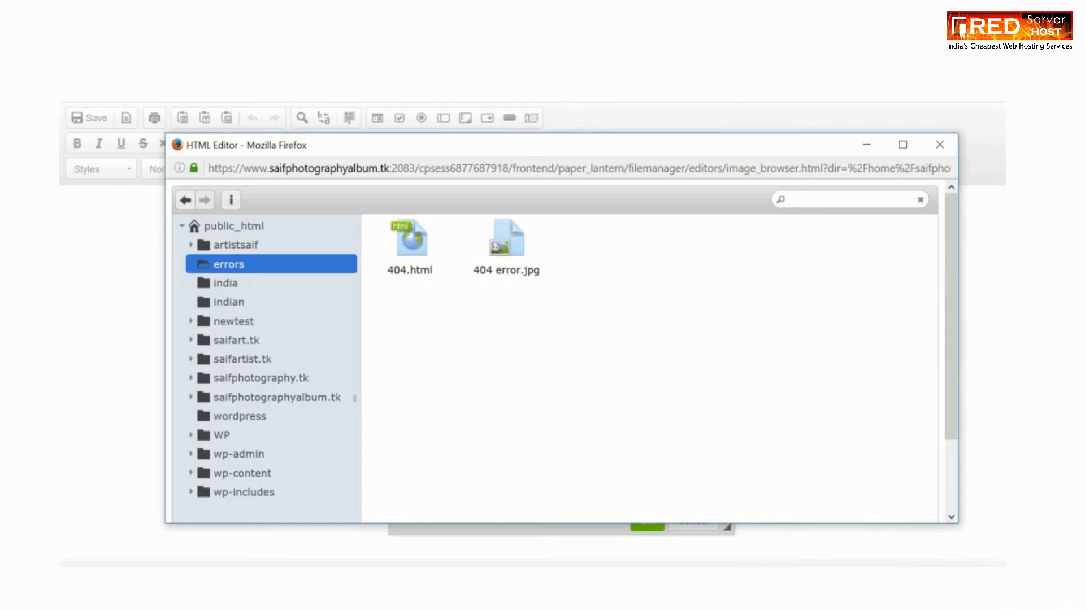